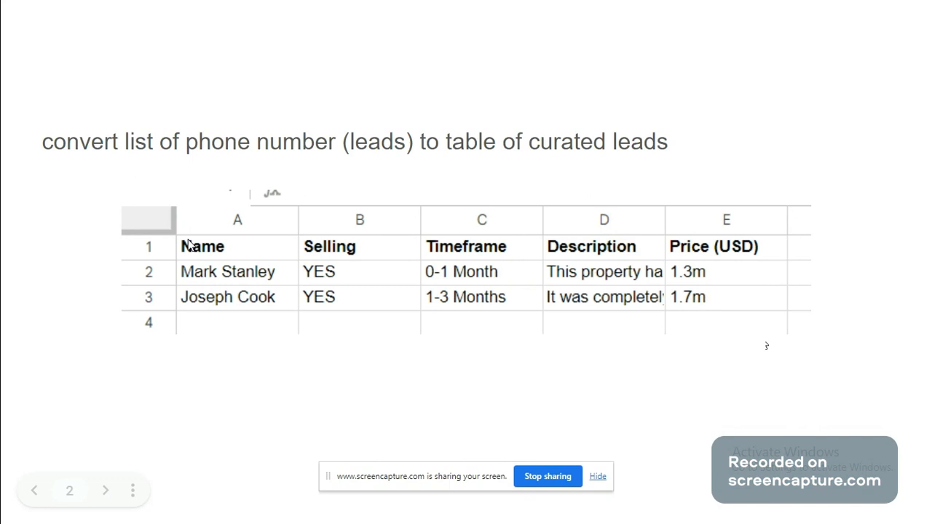
mouse_move(351, 262)
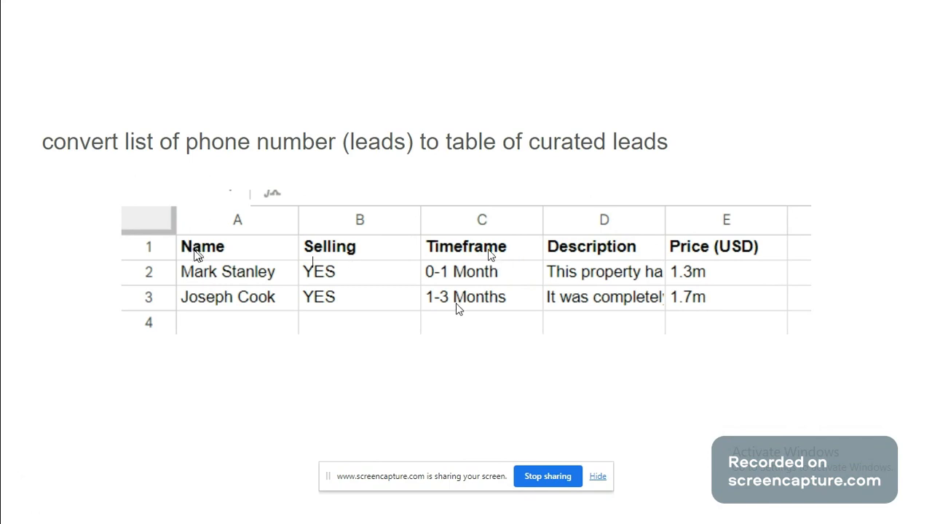
mouse_move(722, 148)
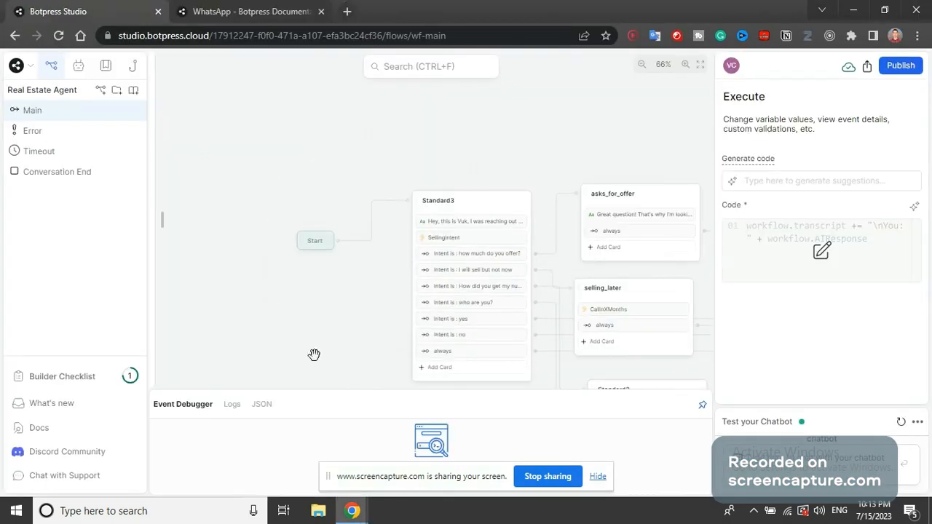
- Review Standard3's opening seller message and the SellingIntent cash-offer question
scroll("down", 3)
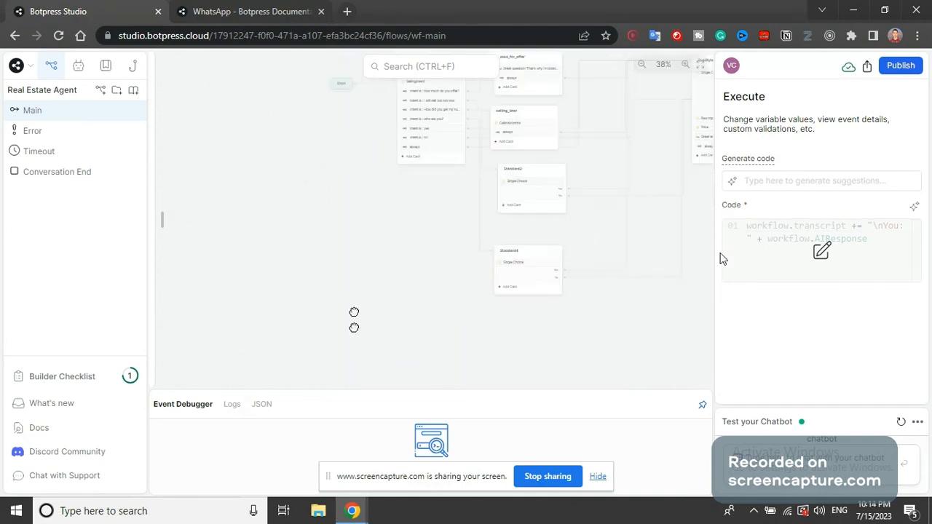
scroll("down", 3)
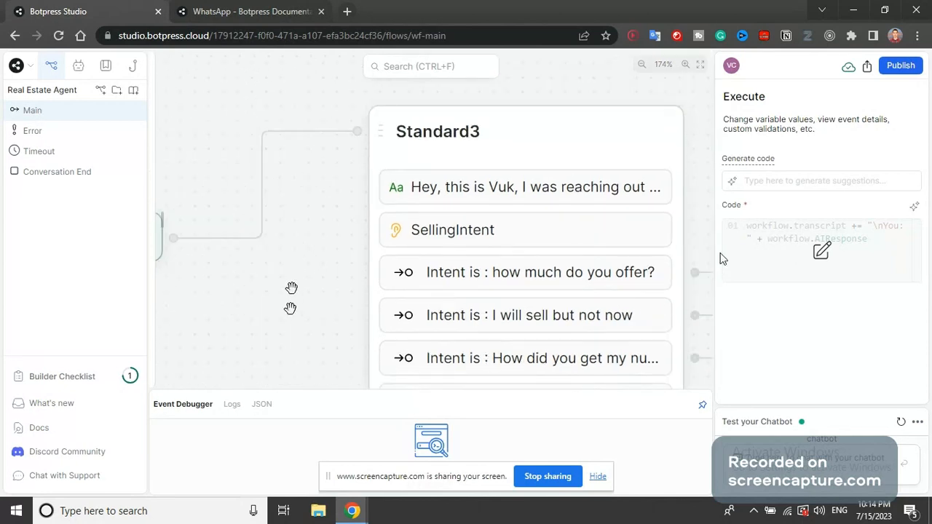
left_click(524, 187)
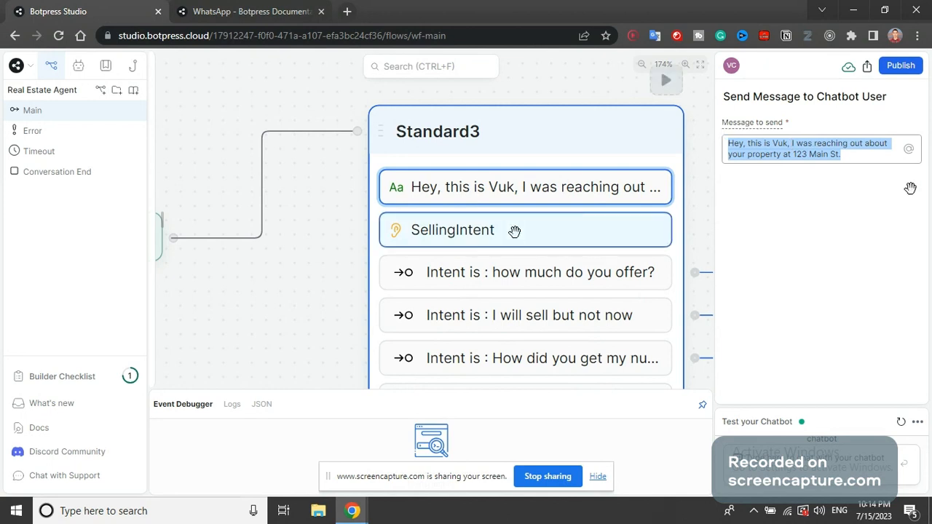
left_click(452, 230)
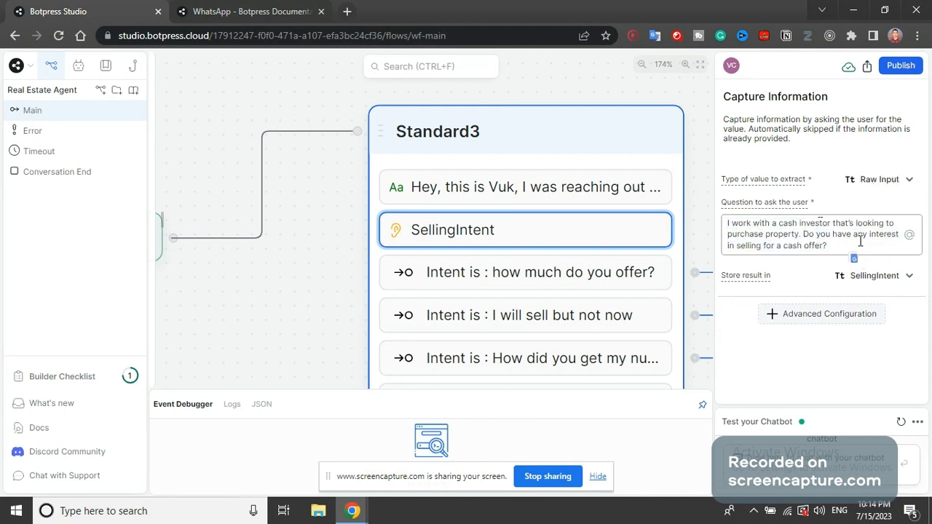
triple_click(812, 233)
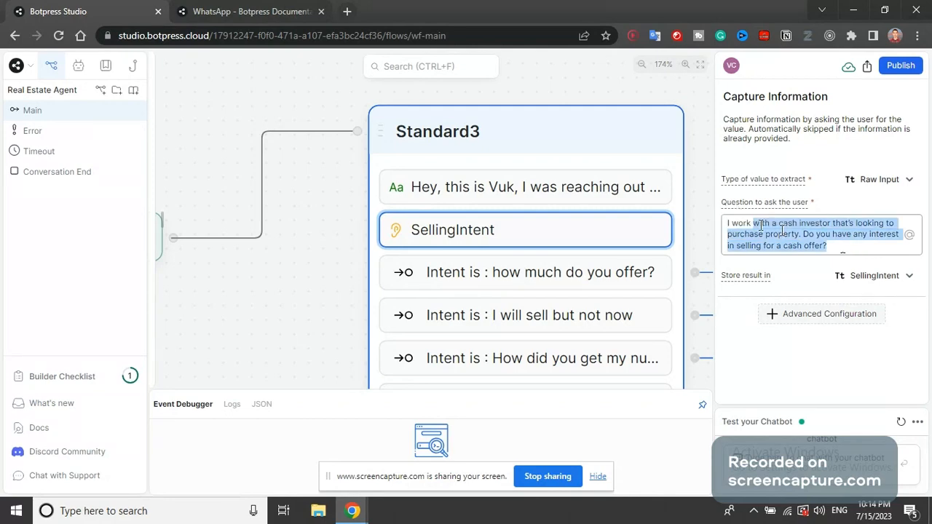
scroll("down", 3)
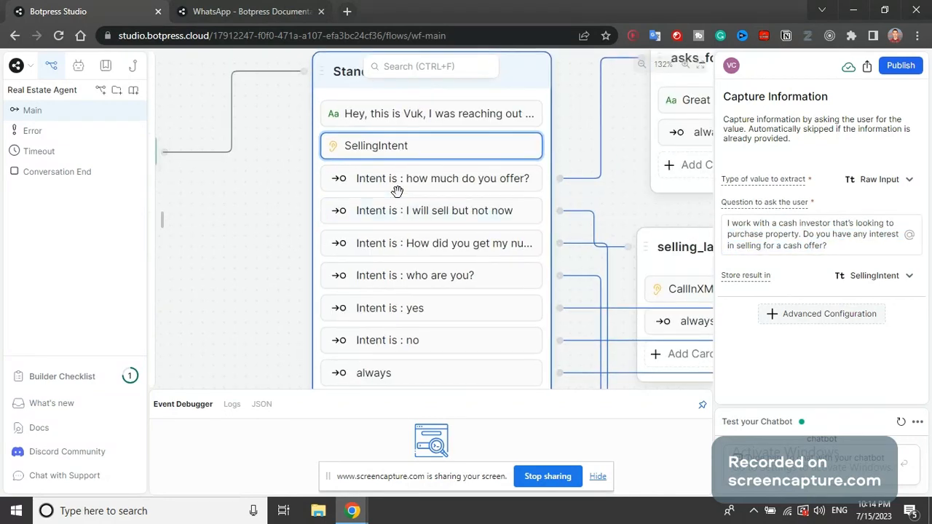
- Bring up the Standard3 node's own settings panel
left_click(431, 179)
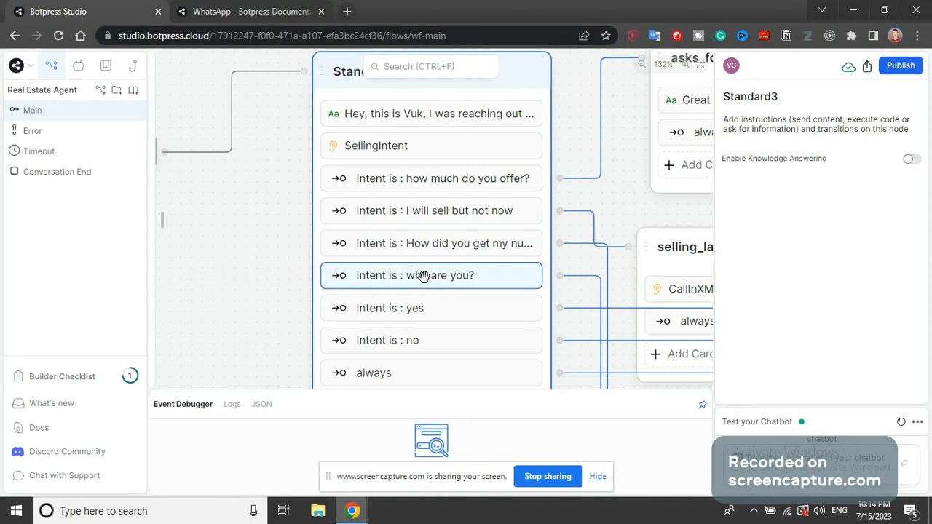
scroll("down", 3)
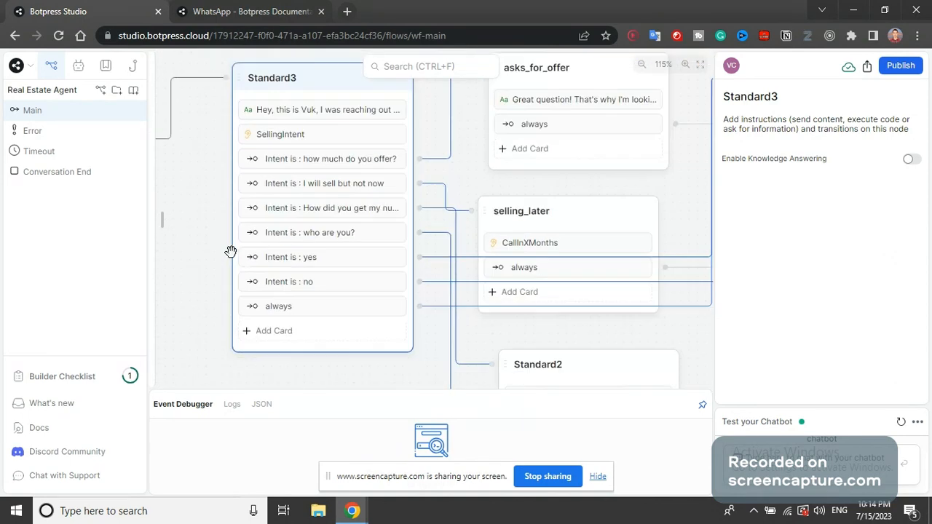
scroll("down", 3)
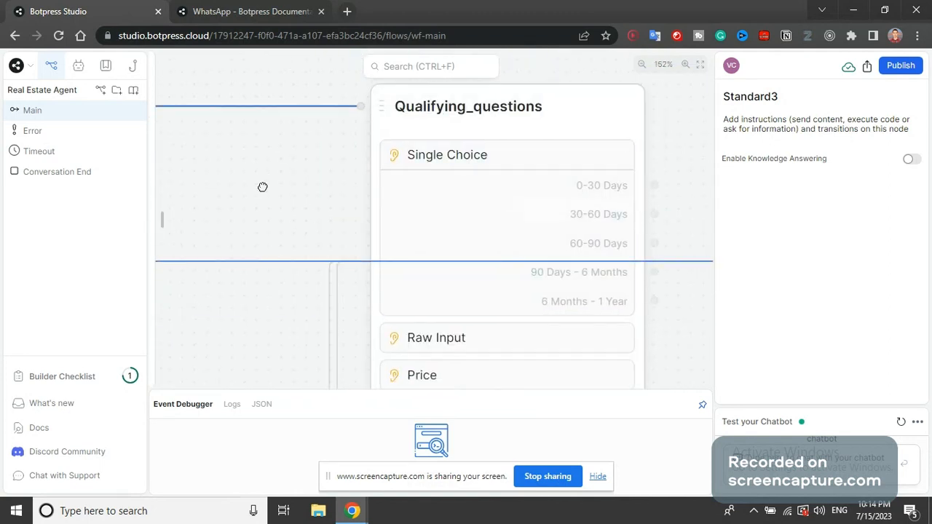
- Review Qualifying_questions' selling-timeline choice and its closing message about contacting the investor
left_click(446, 154)
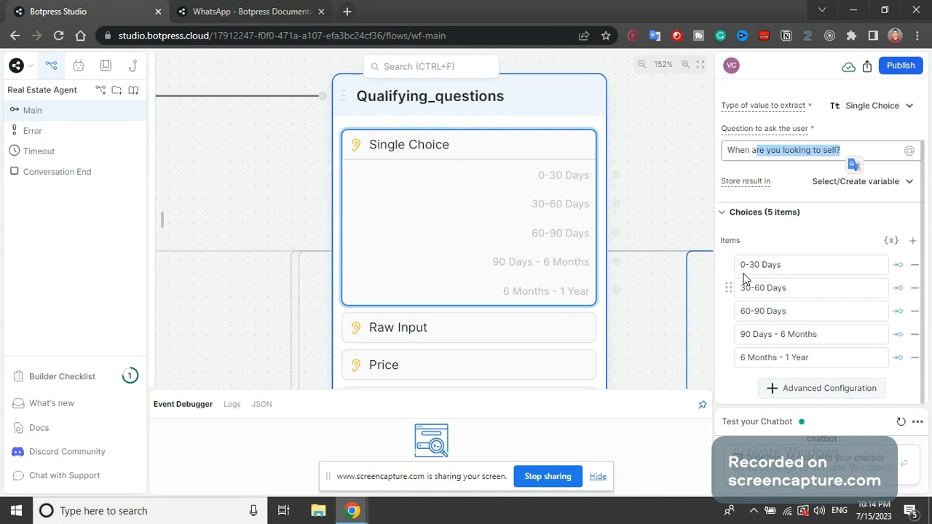
mouse_move(285, 157)
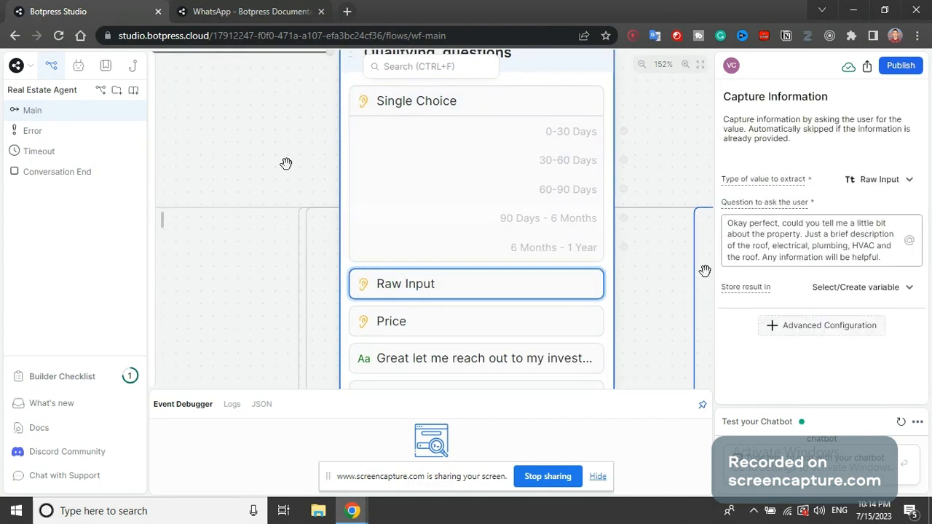
mouse_move(847, 277)
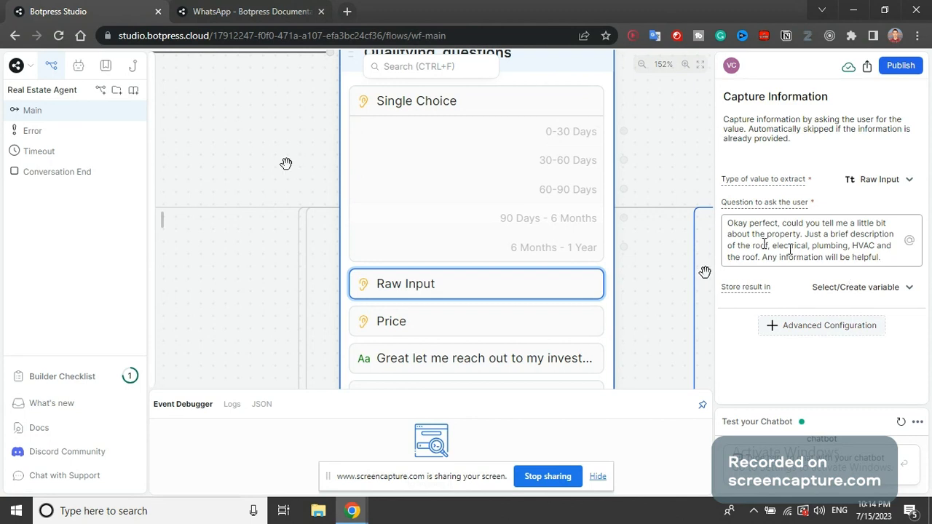
left_click(476, 321)
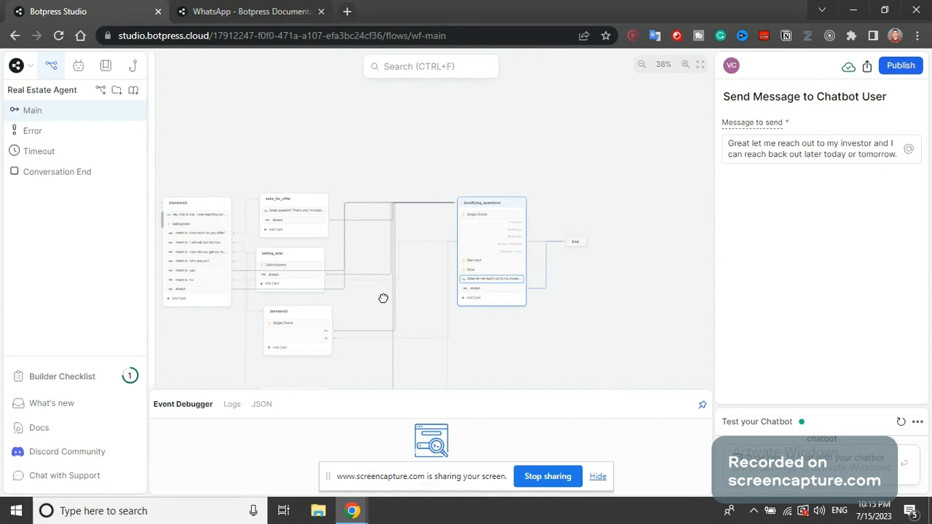
- Review Standard2's yes/no cash-offer question, the selling_later node, and CallInXMonths
left_click_drag(384, 298, 400, 323)
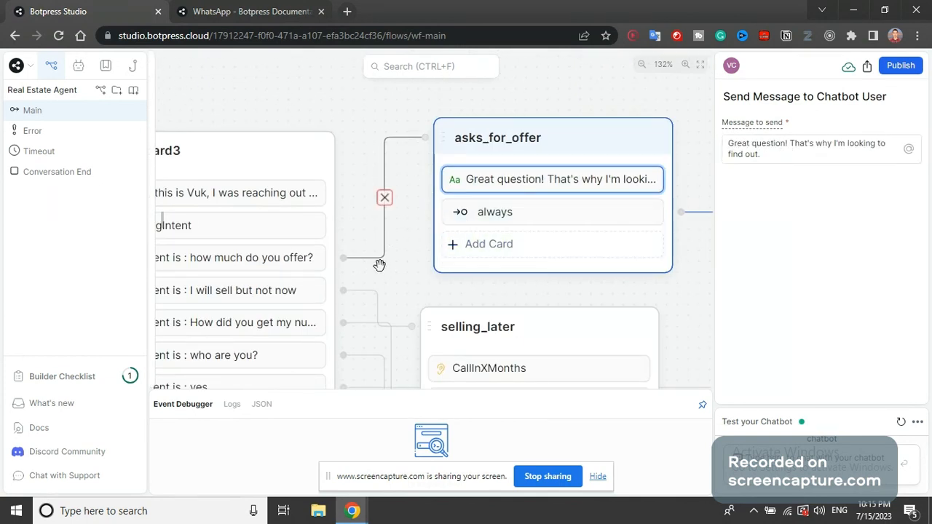
left_click(330, 257)
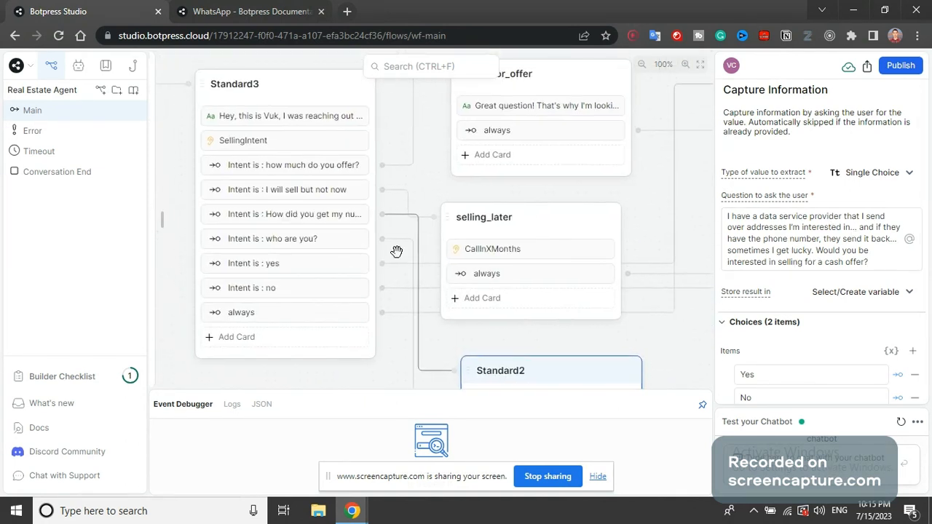
left_click(500, 371)
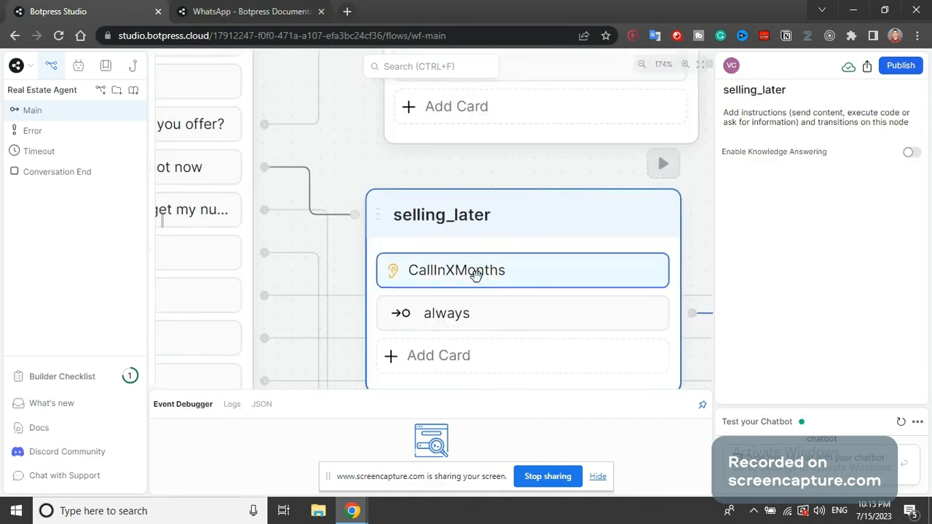
left_click(456, 270)
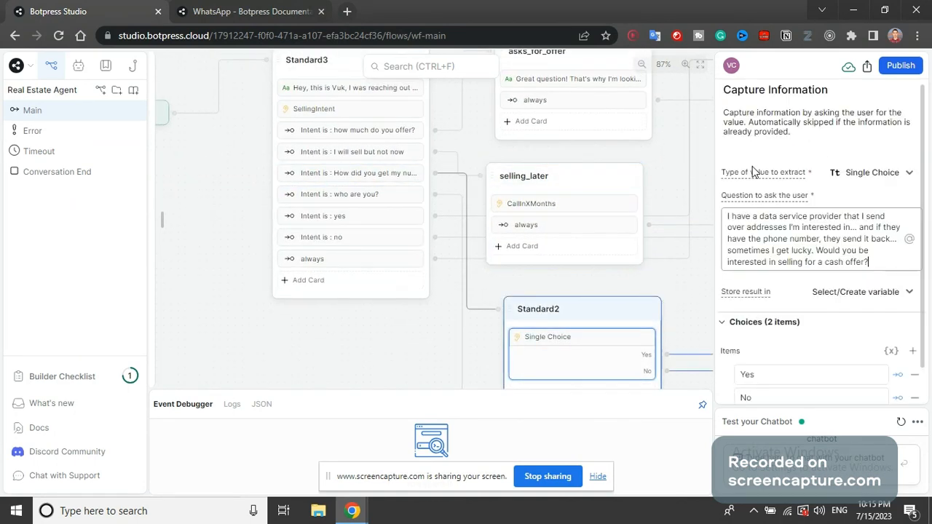
mouse_move(666, 231)
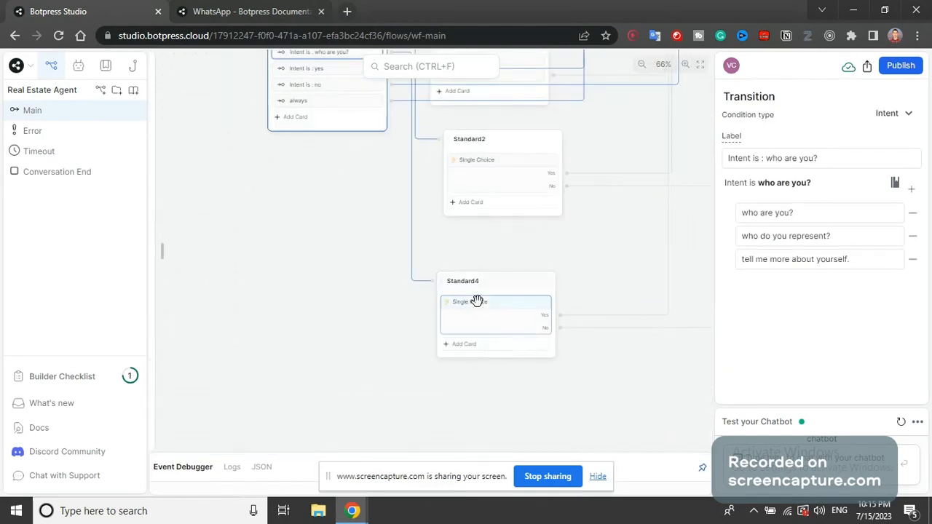
- Review Standard4's yes/no question and Standard3's transitions, including the 'no' intent phrases
left_click(470, 301)
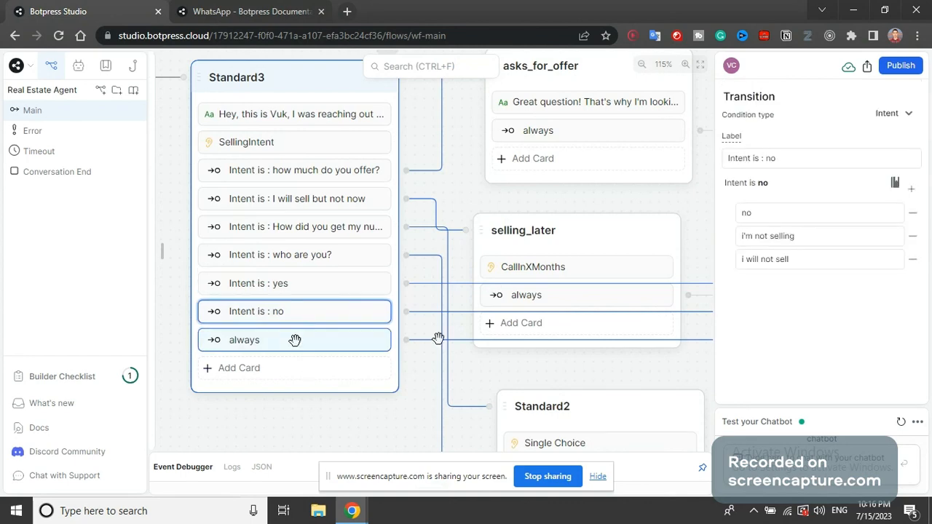
left_click(892, 113)
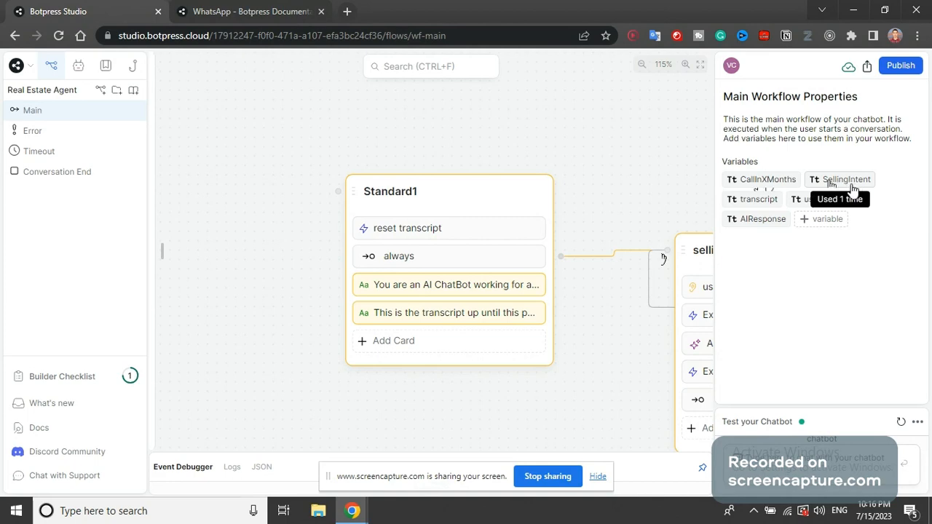
mouse_move(512, 83)
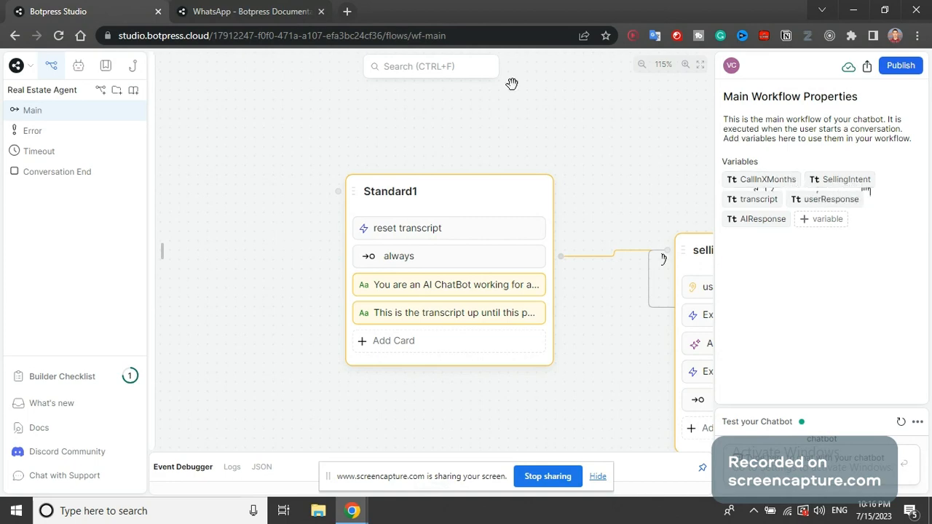
mouse_move(753, 199)
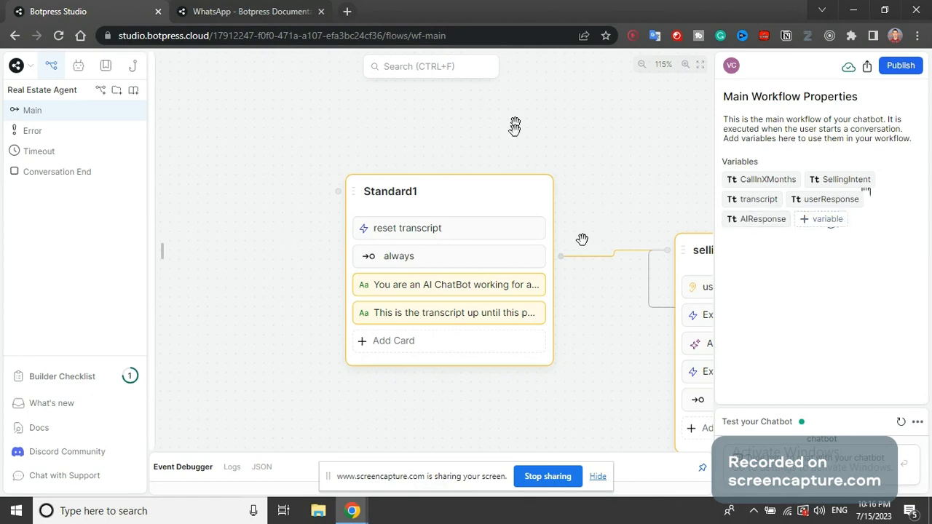
- Walk through the reset transcript code: clearing transcript, setting AIResponse, appending it
scroll("down", 3)
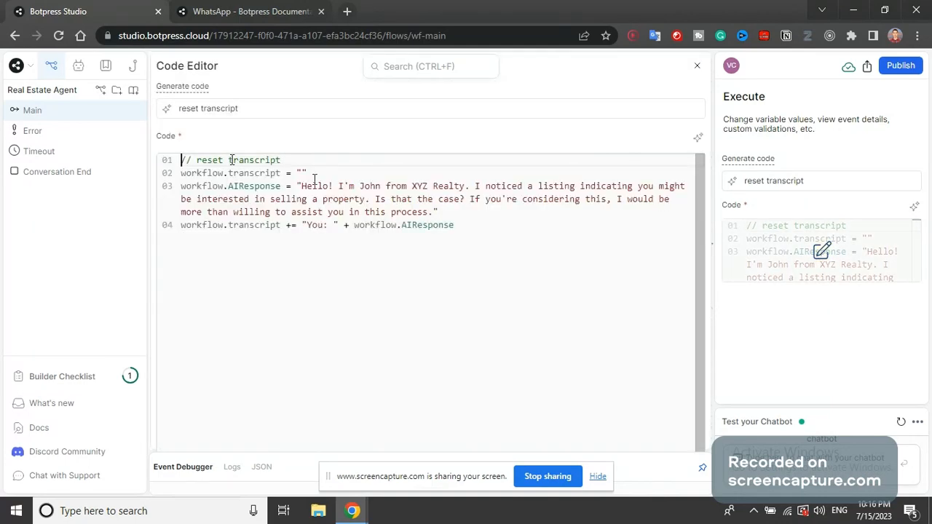
double_click(254, 173)
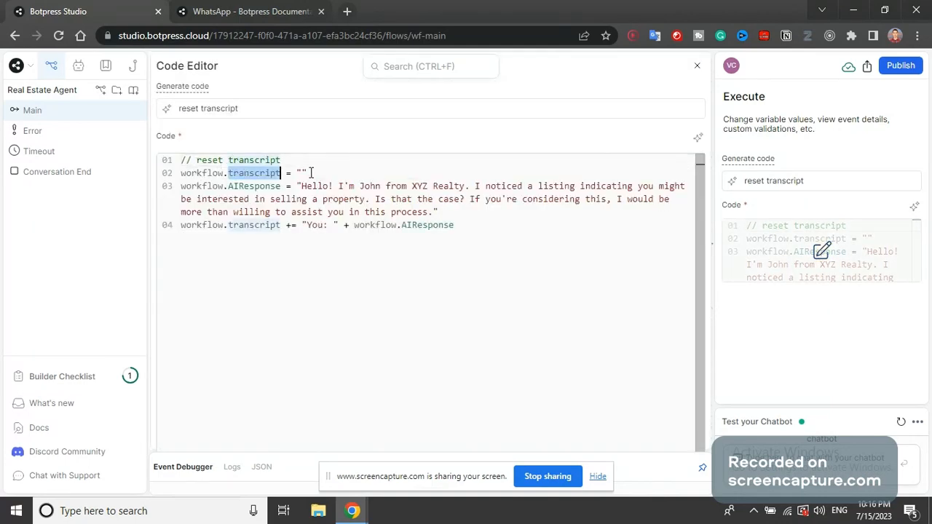
left_click(305, 173)
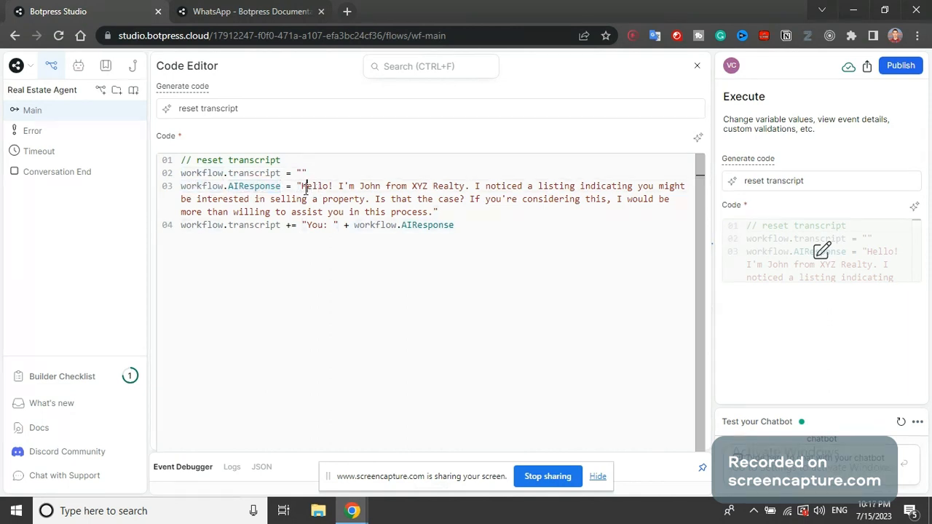
left_click_drag(301, 186, 438, 212)
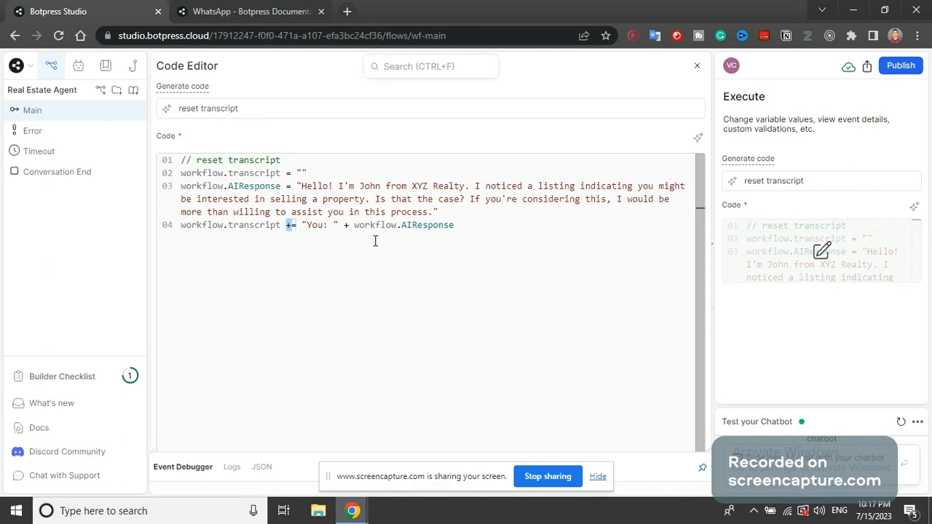
double_click(426, 225)
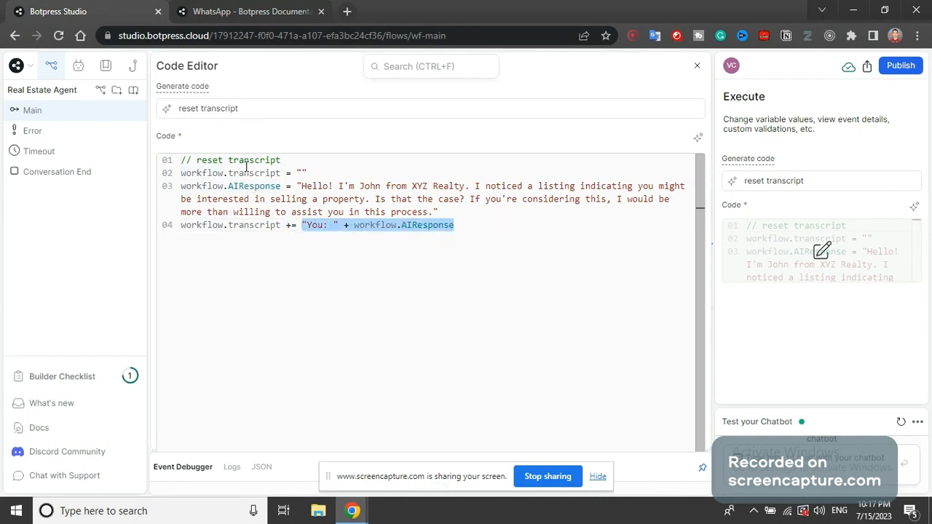
double_click(254, 173)
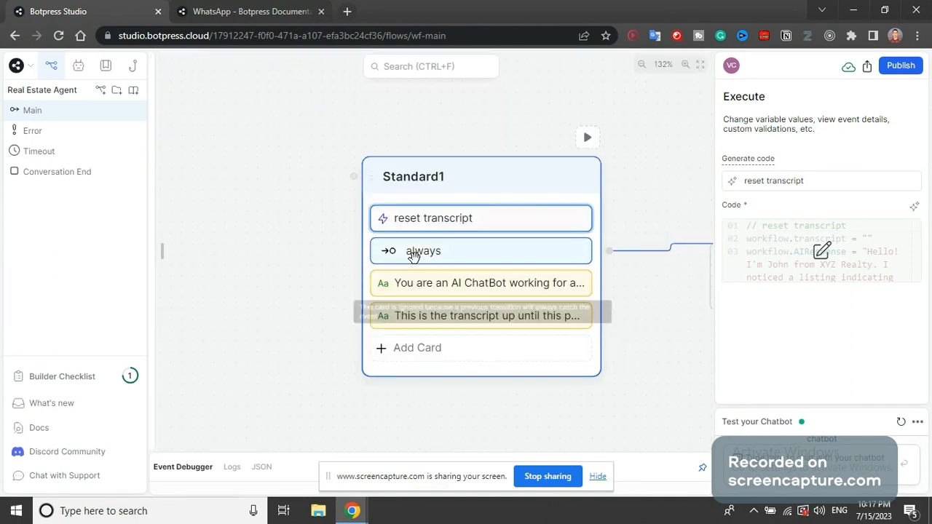
mouse_move(655, 200)
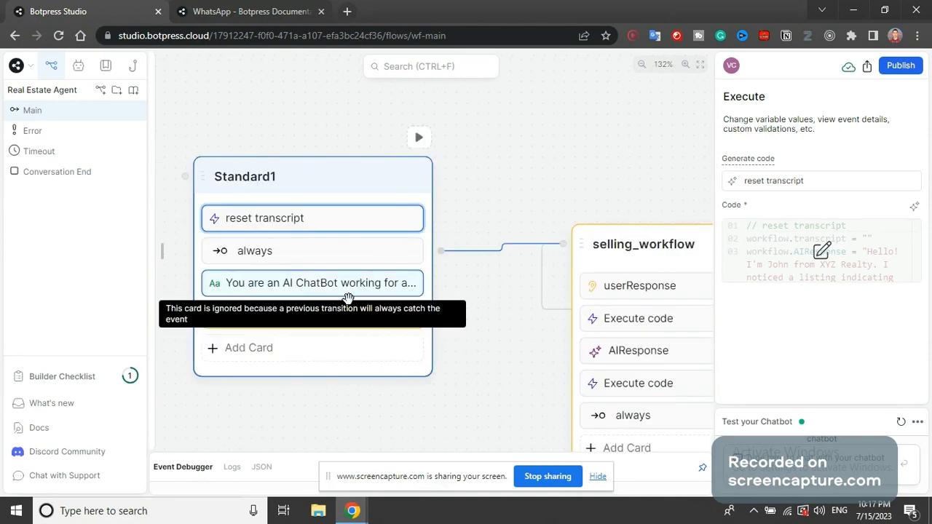
- Show selling_workflow's userResponse capture step storing raw input in userResponse
left_click(312, 283)
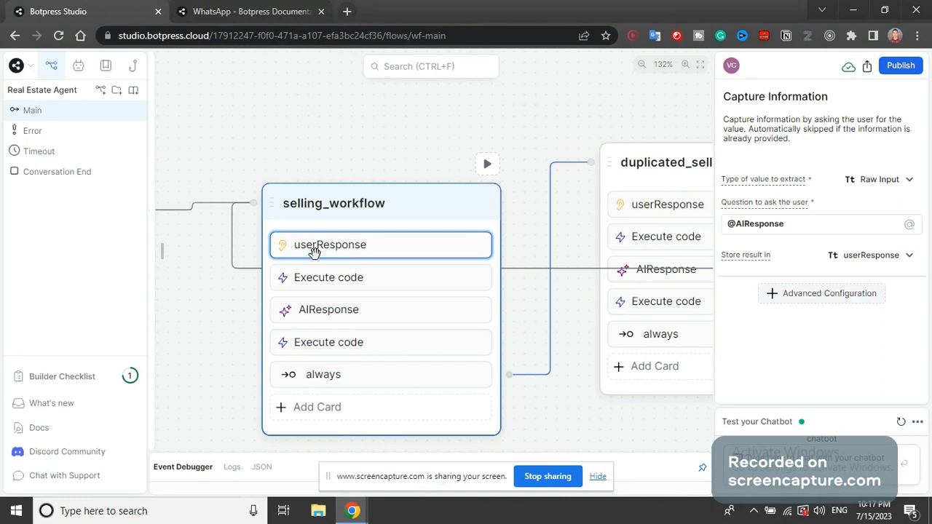
mouse_move(724, 239)
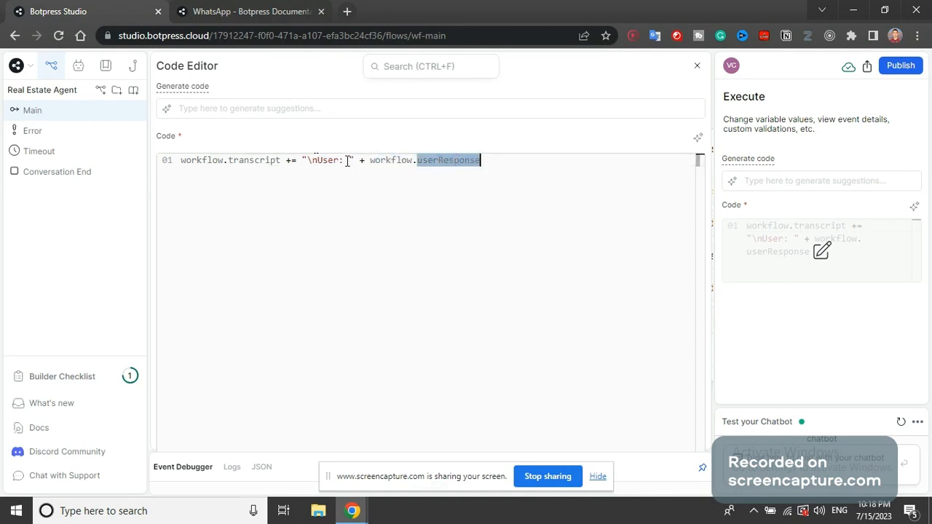
- Close the code view to return to selling_workflow's AIResponse AI task
left_click(696, 65)
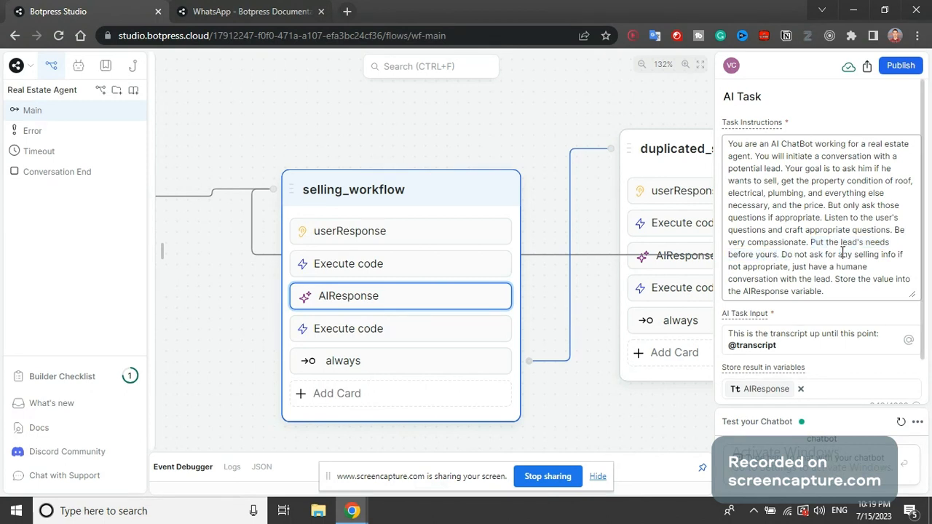
double_click(810, 254)
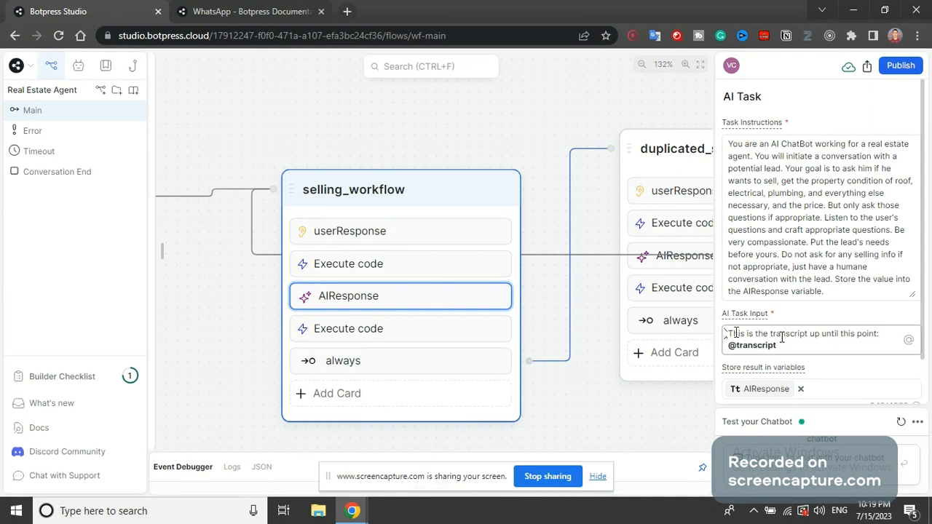
double_click(754, 333)
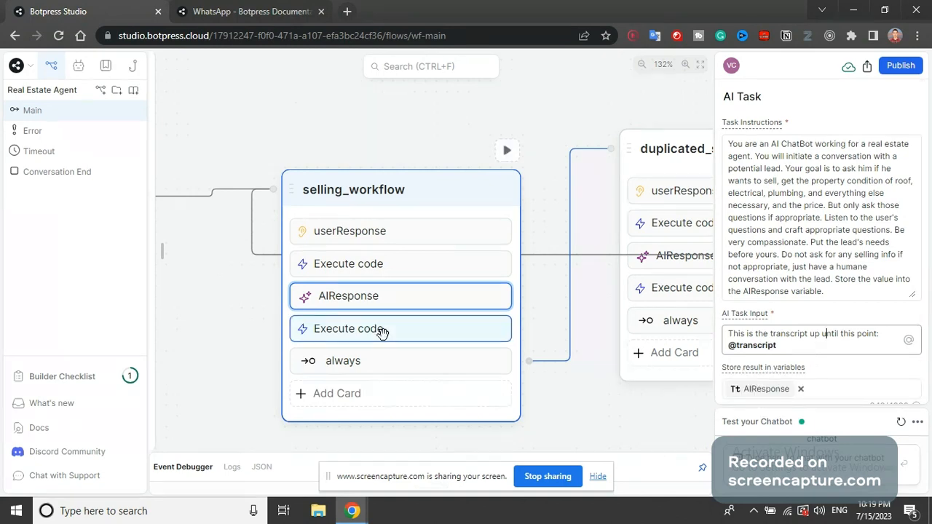
left_click(348, 329)
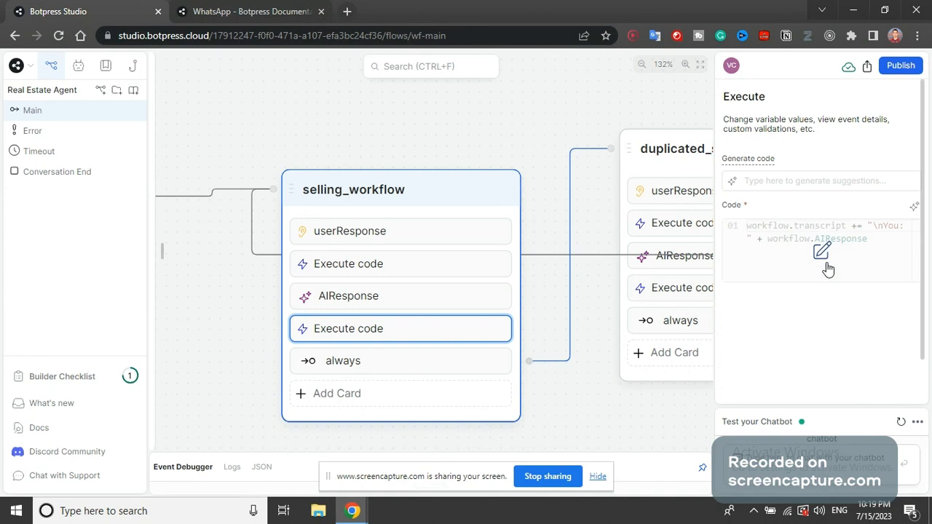
- Glance at the appending code, then inspect the always transition with condition true
left_click(820, 251)
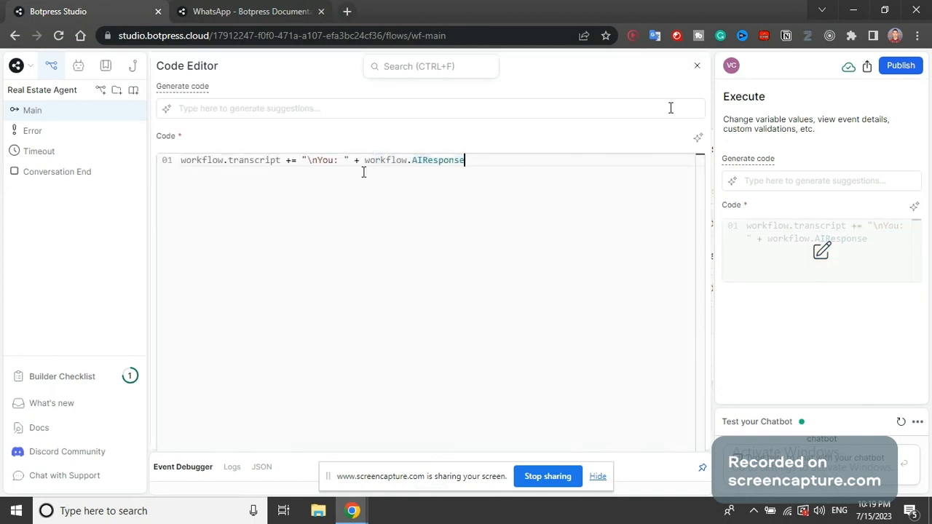
left_click(696, 66)
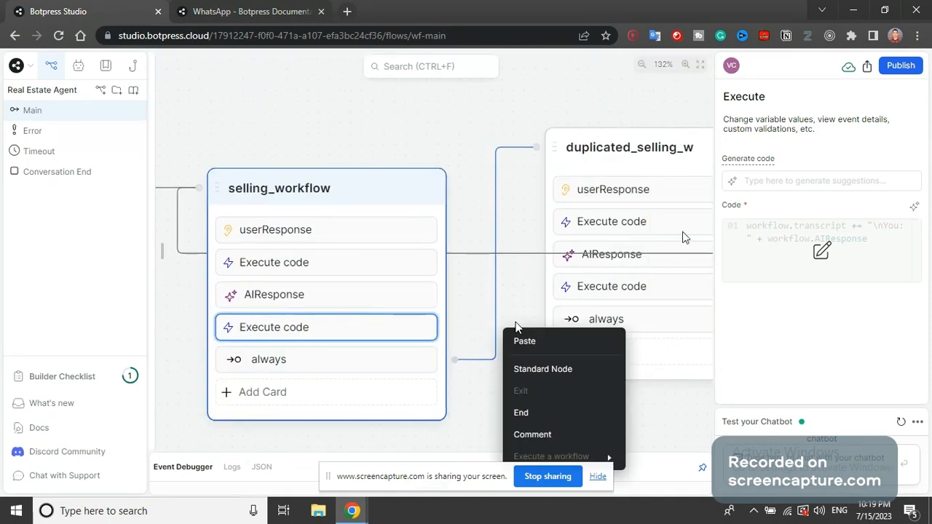
left_click(610, 287)
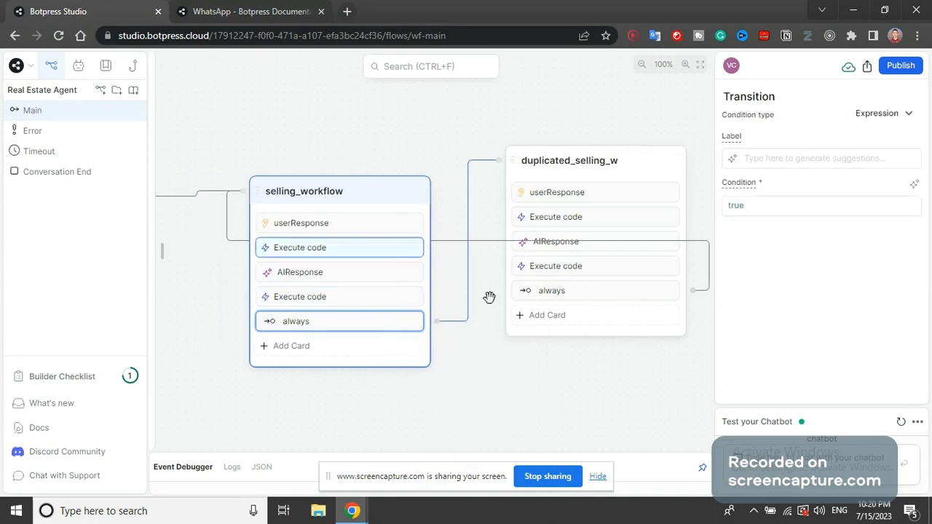
- Survey the full flow around selling_workflow, then switch to the WhatsApp documentation
scroll("down", 3)
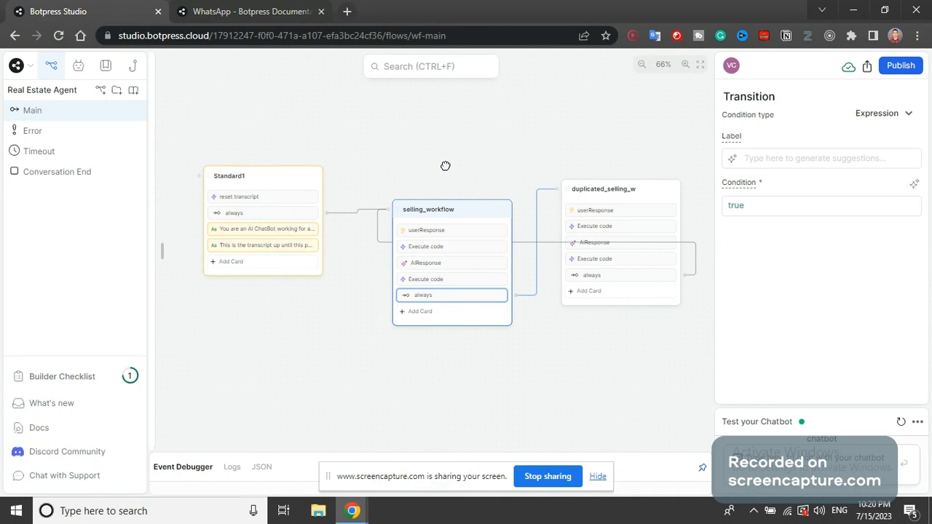
mouse_move(445, 163)
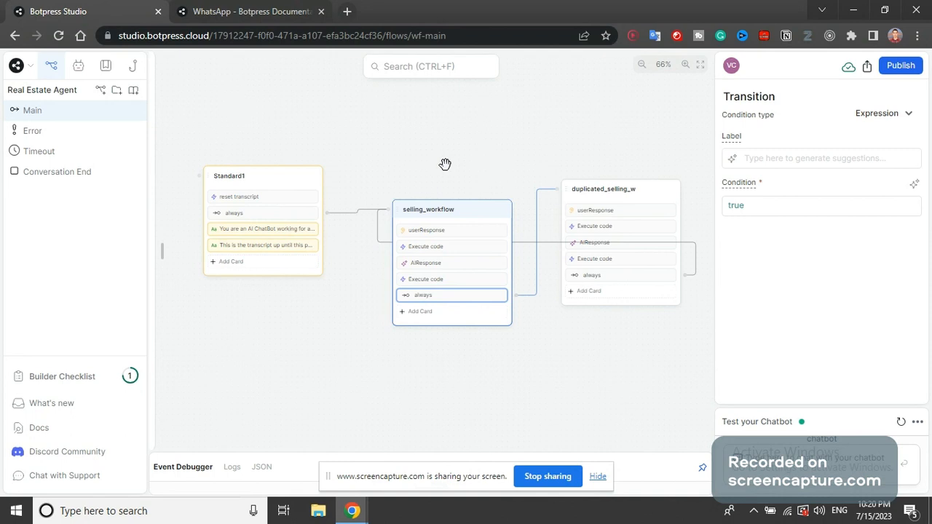
left_click_drag(444, 163, 436, 193)
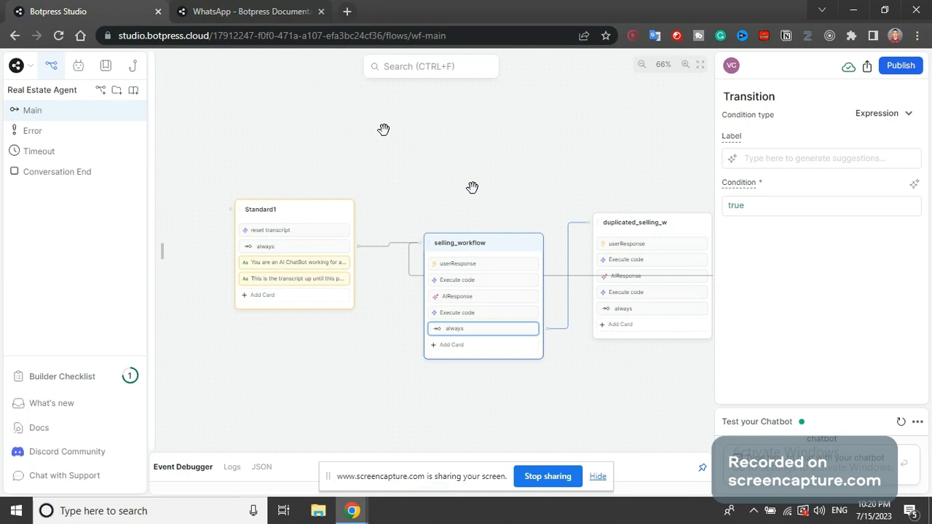
mouse_move(389, 135)
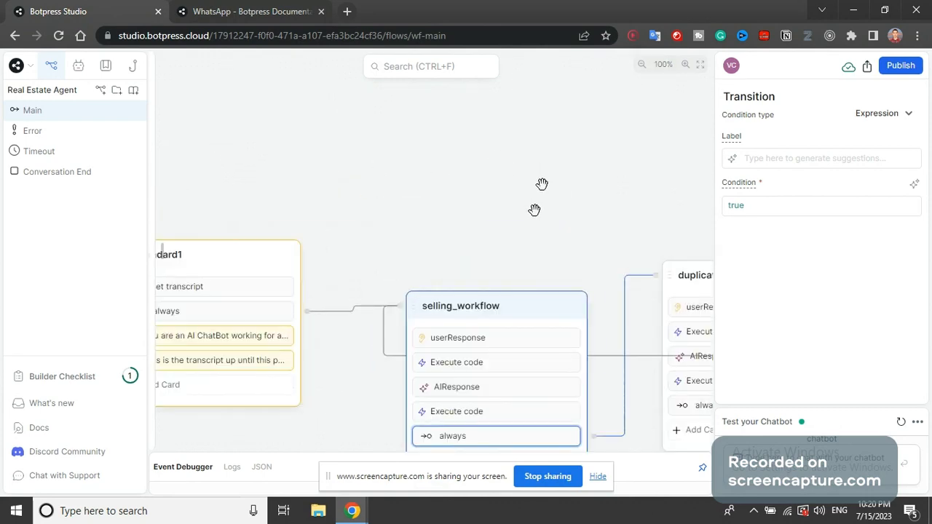
left_click_drag(542, 183, 534, 206)
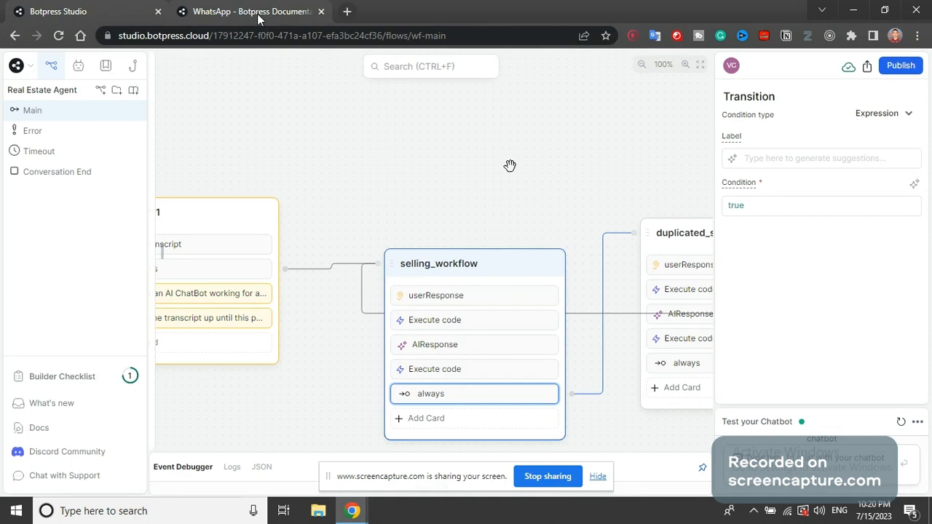
mouse_move(371, 80)
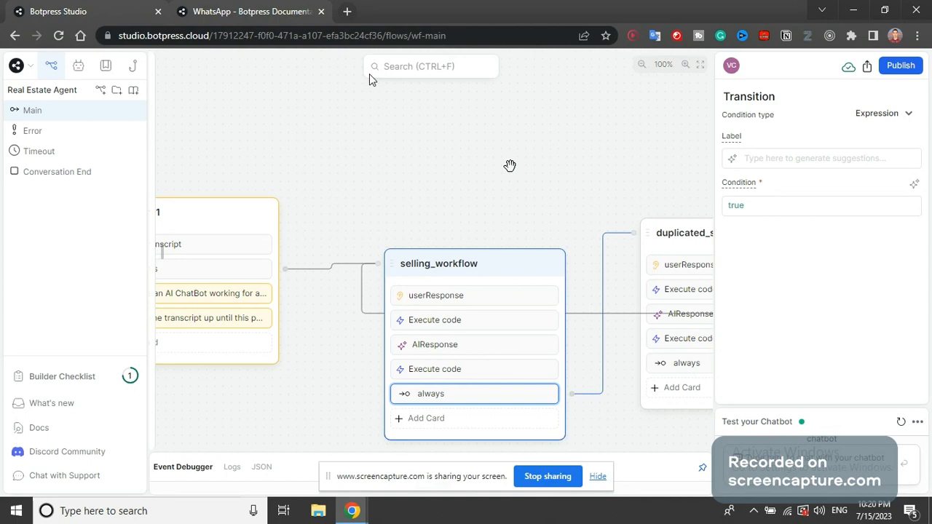
left_click(248, 11)
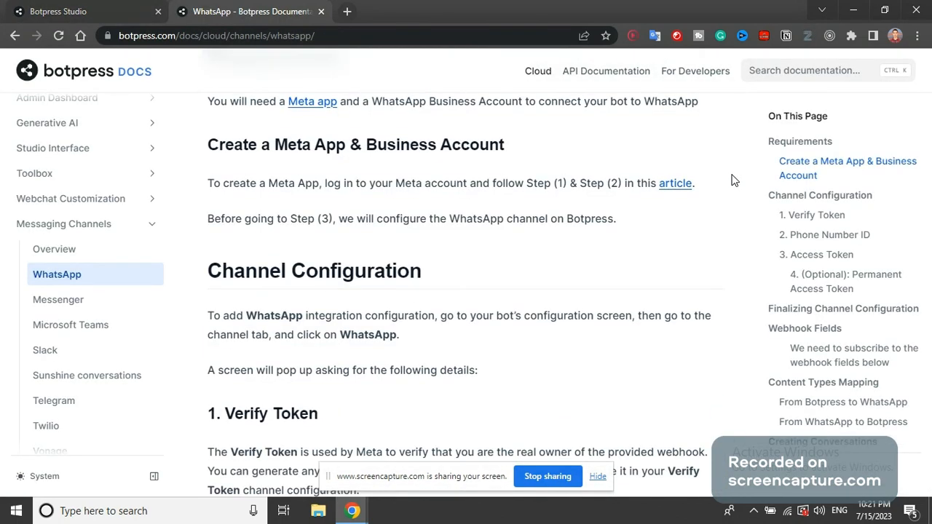
- Scroll the WhatsApp docs past the permanent access token steps to Finalizing Channel Configuration
scroll("down", 3)
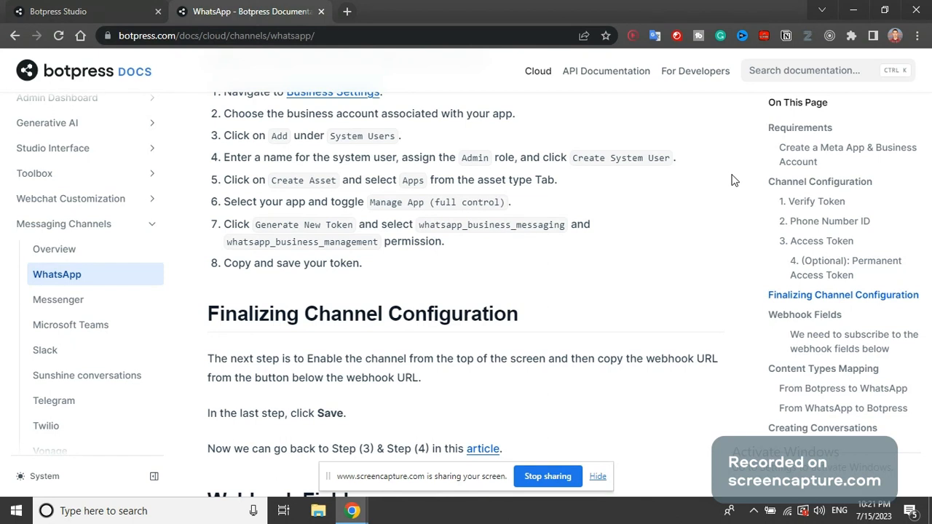
mouse_move(717, 242)
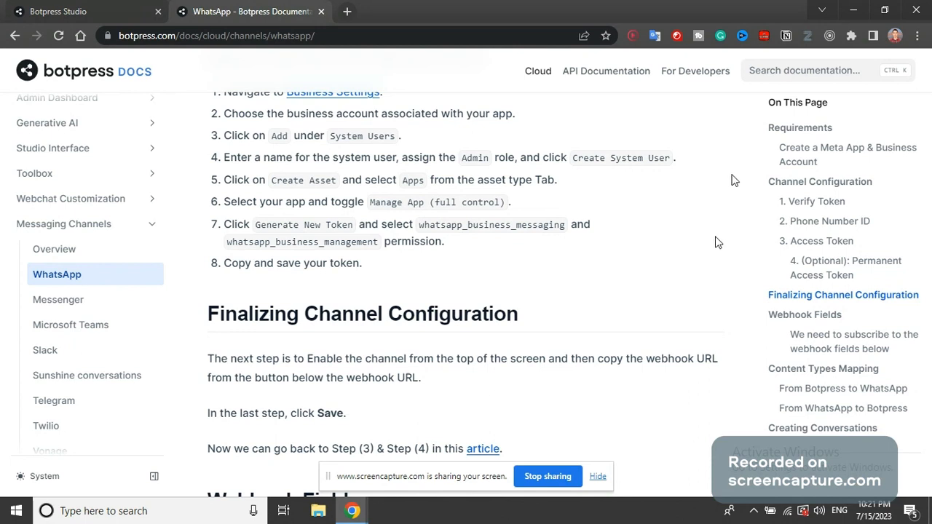
mouse_move(719, 242)
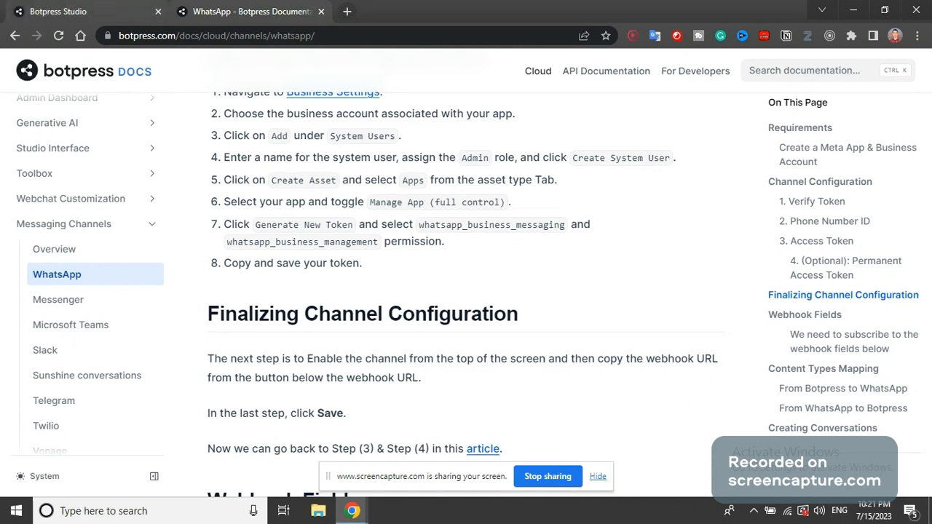
mouse_move(426, 15)
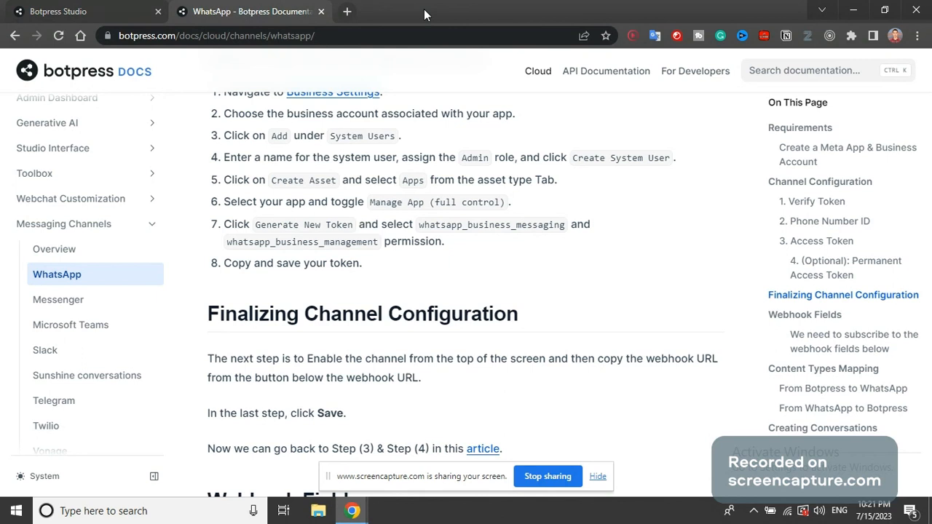